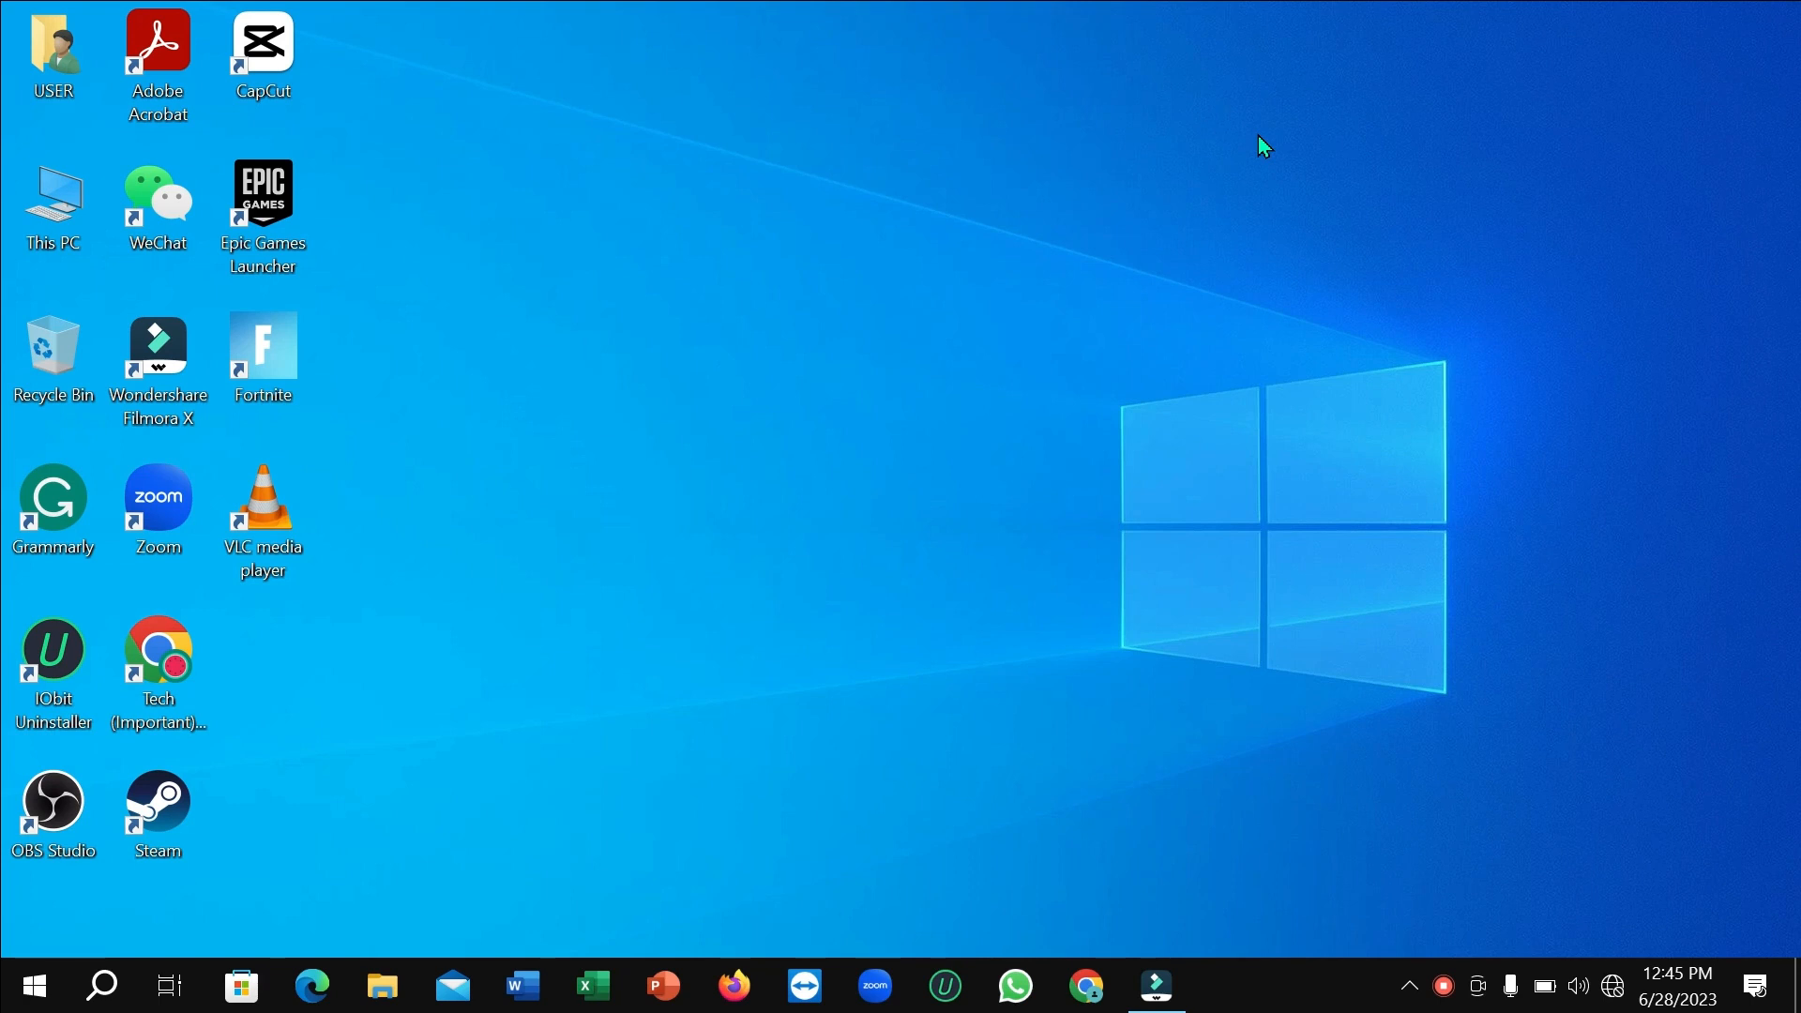
mouse_move(439, 651)
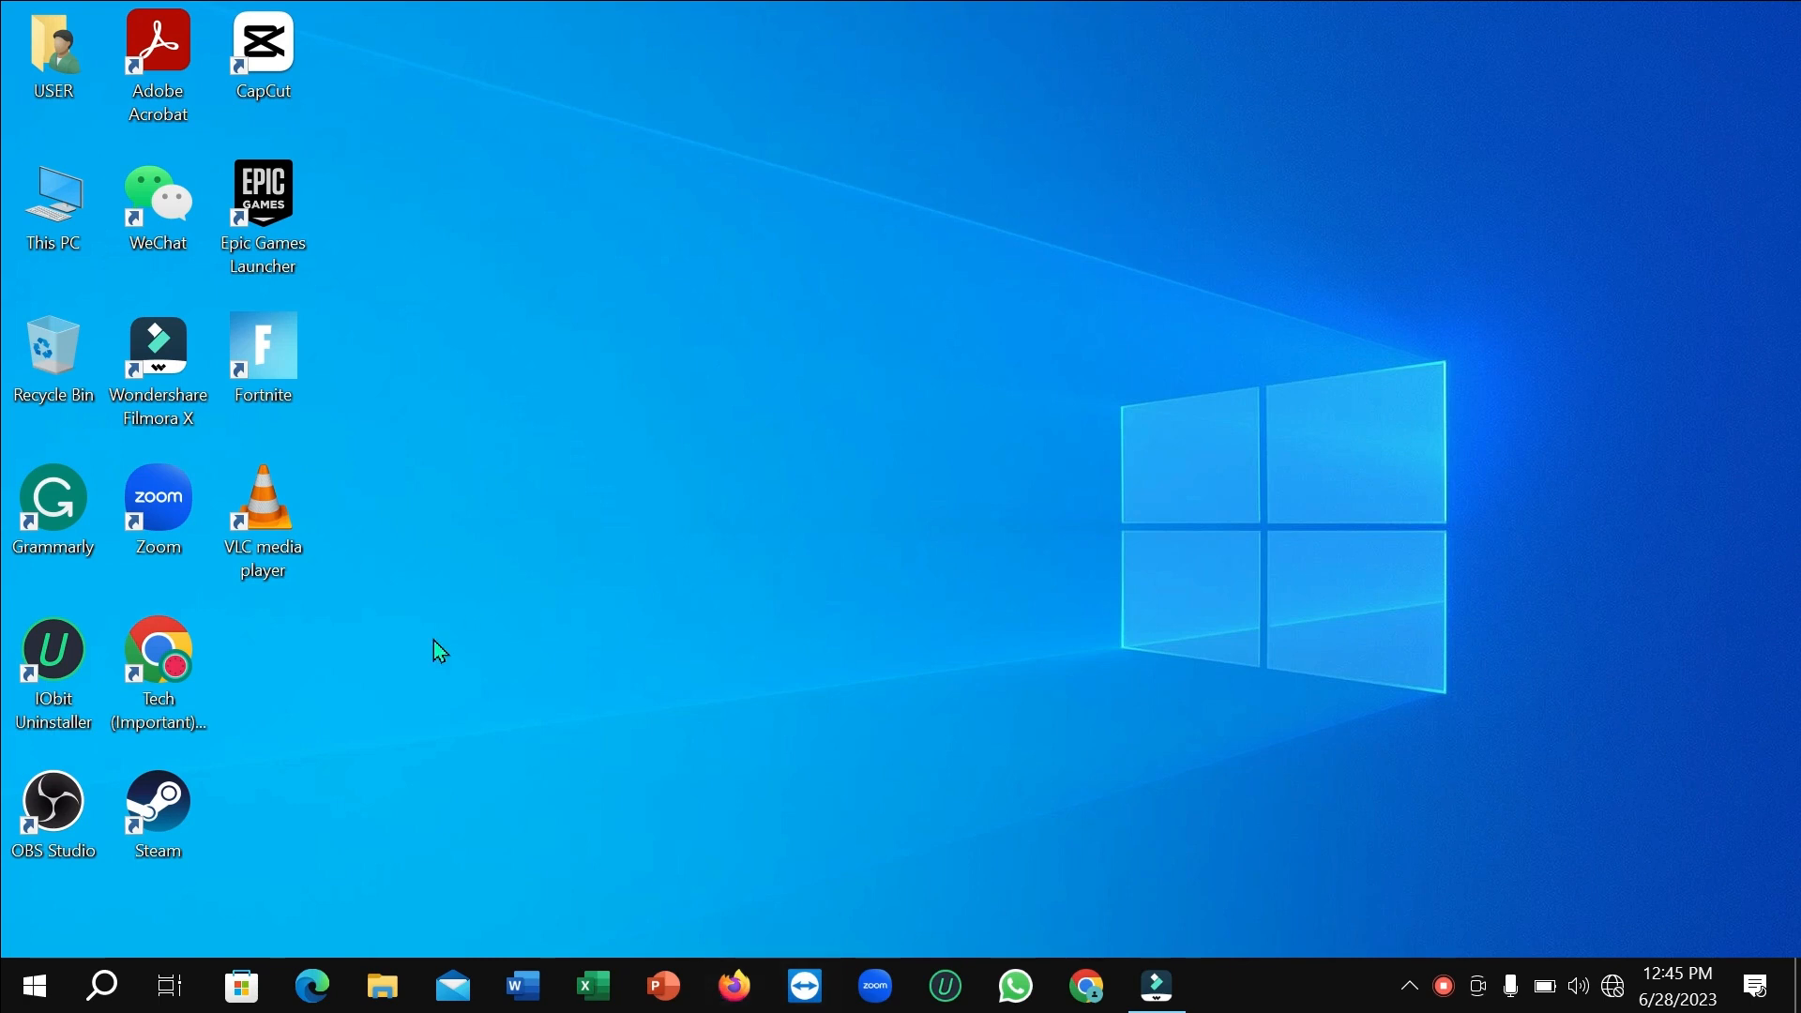
Launch Windows Settings from the Start menu.
click(263, 499)
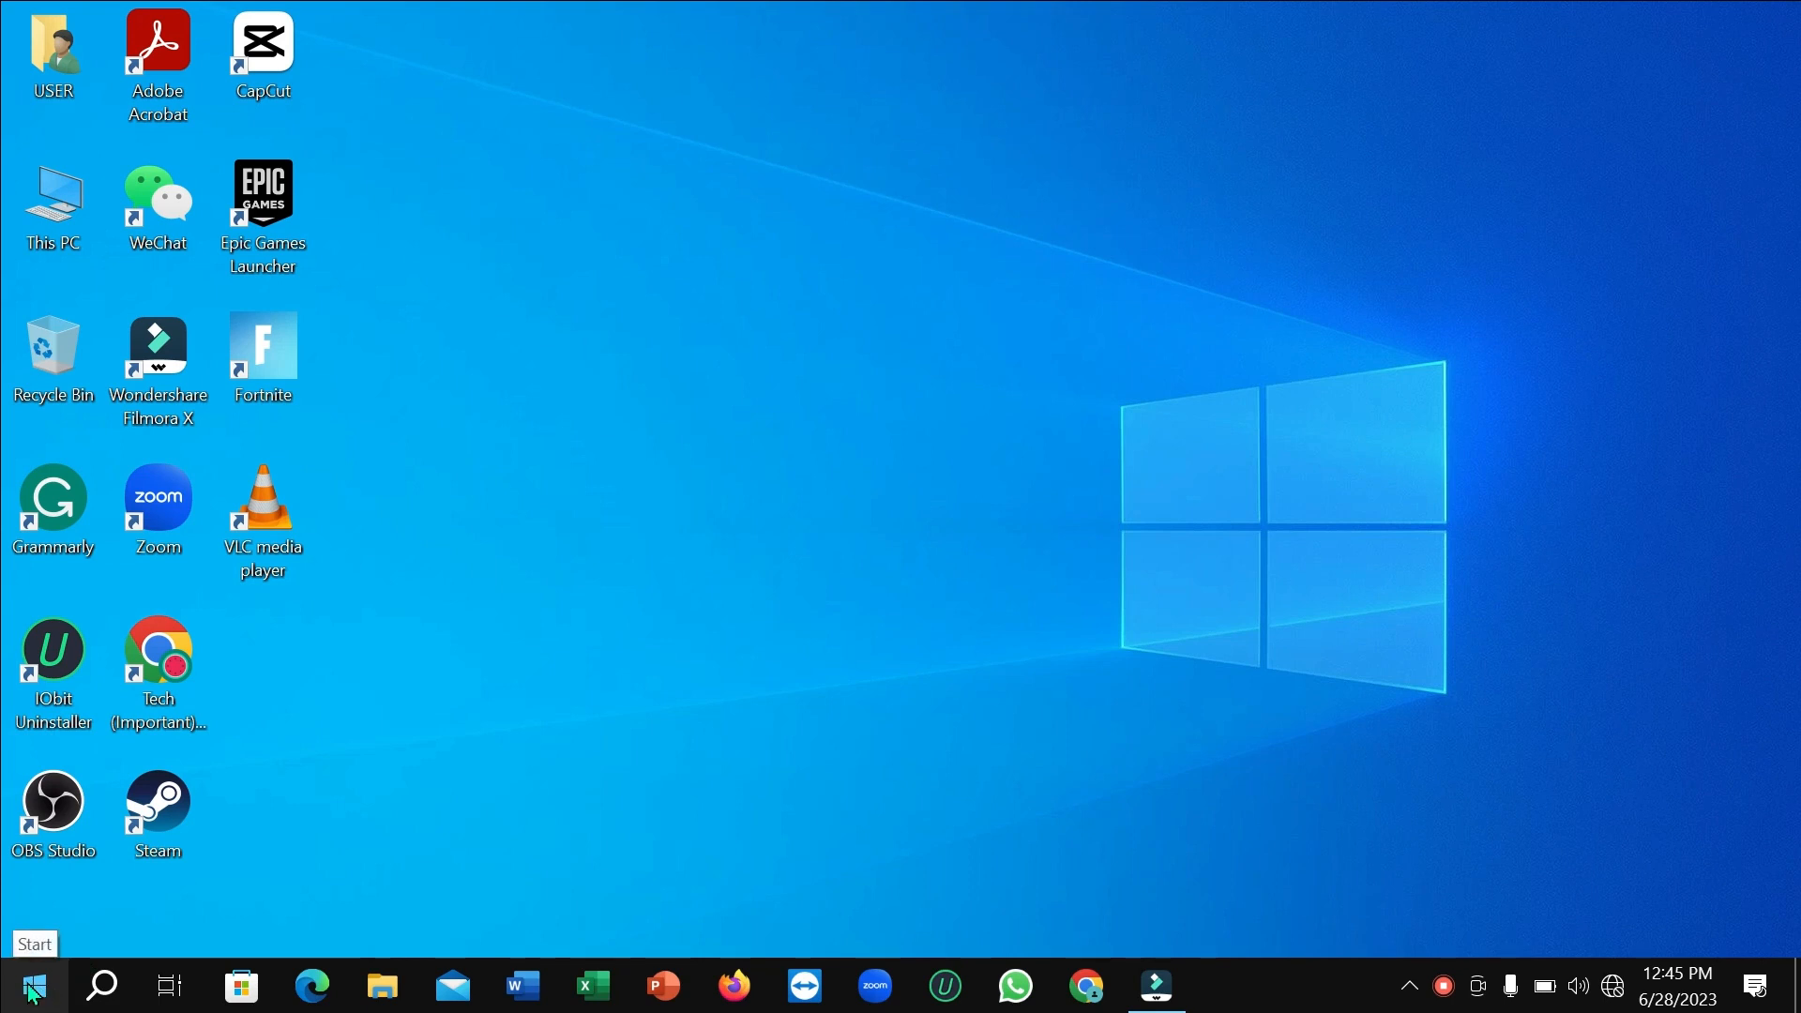
click(31, 985)
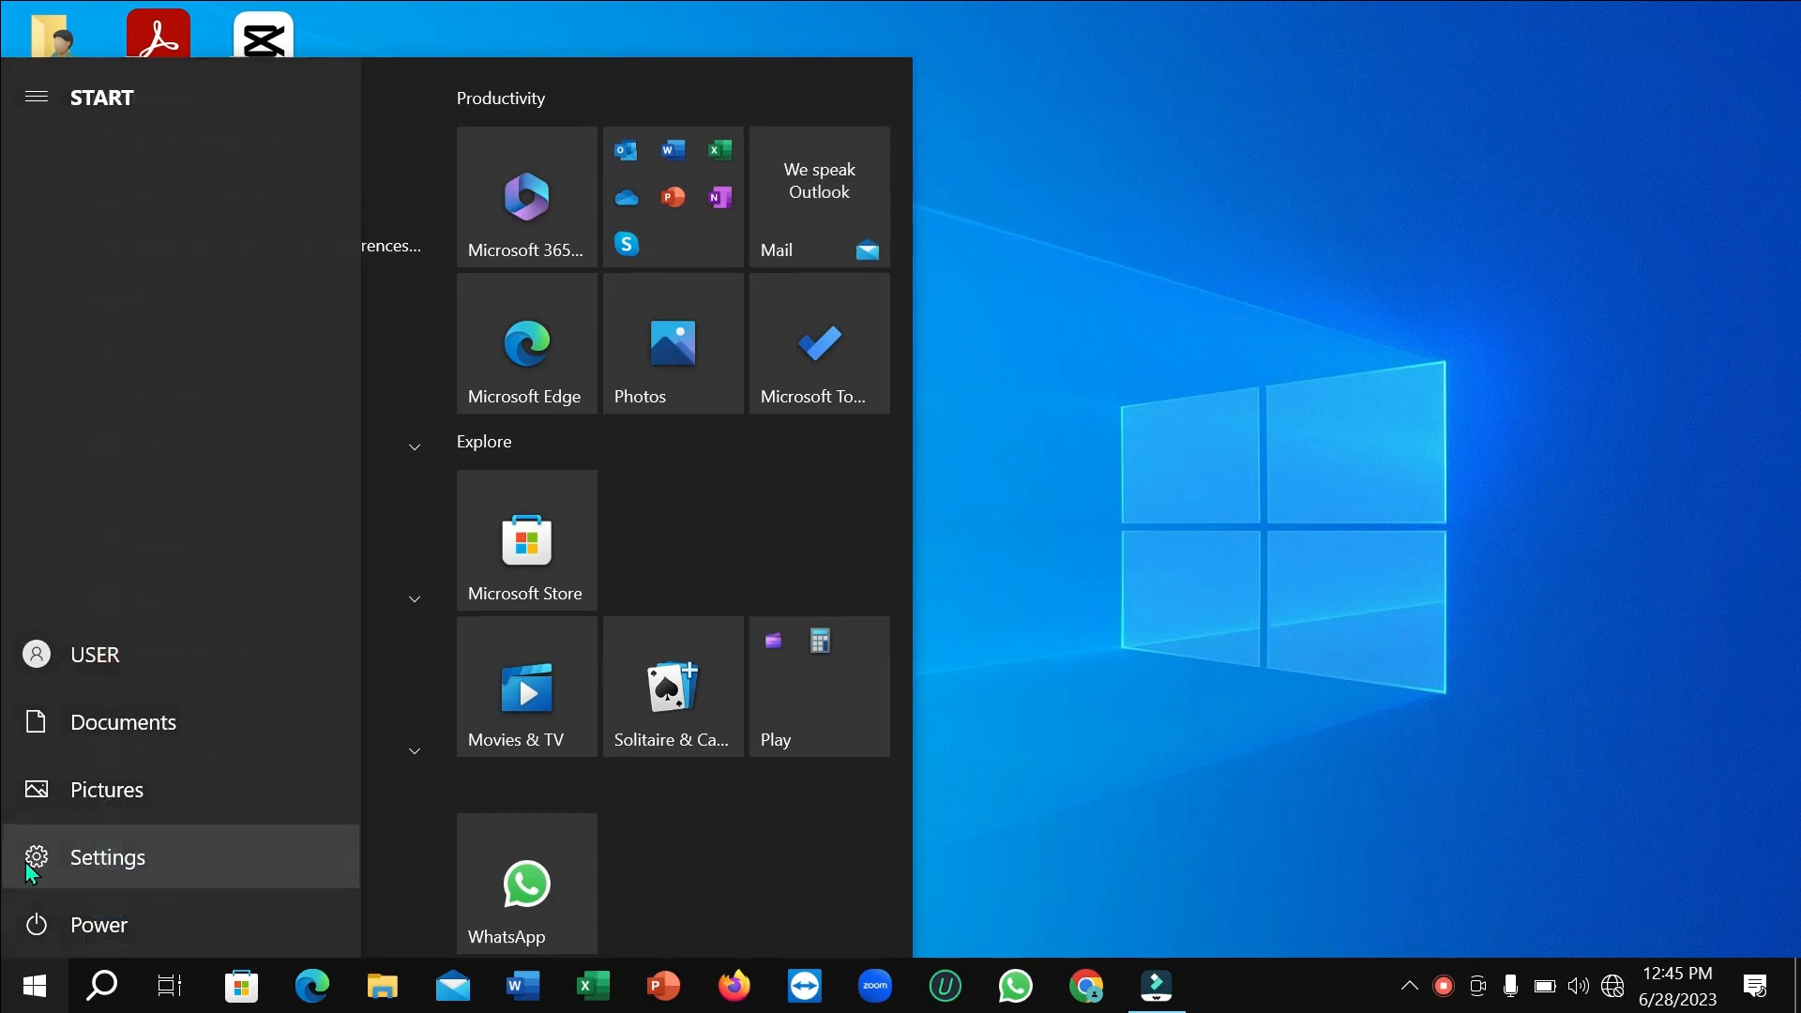
click(107, 855)
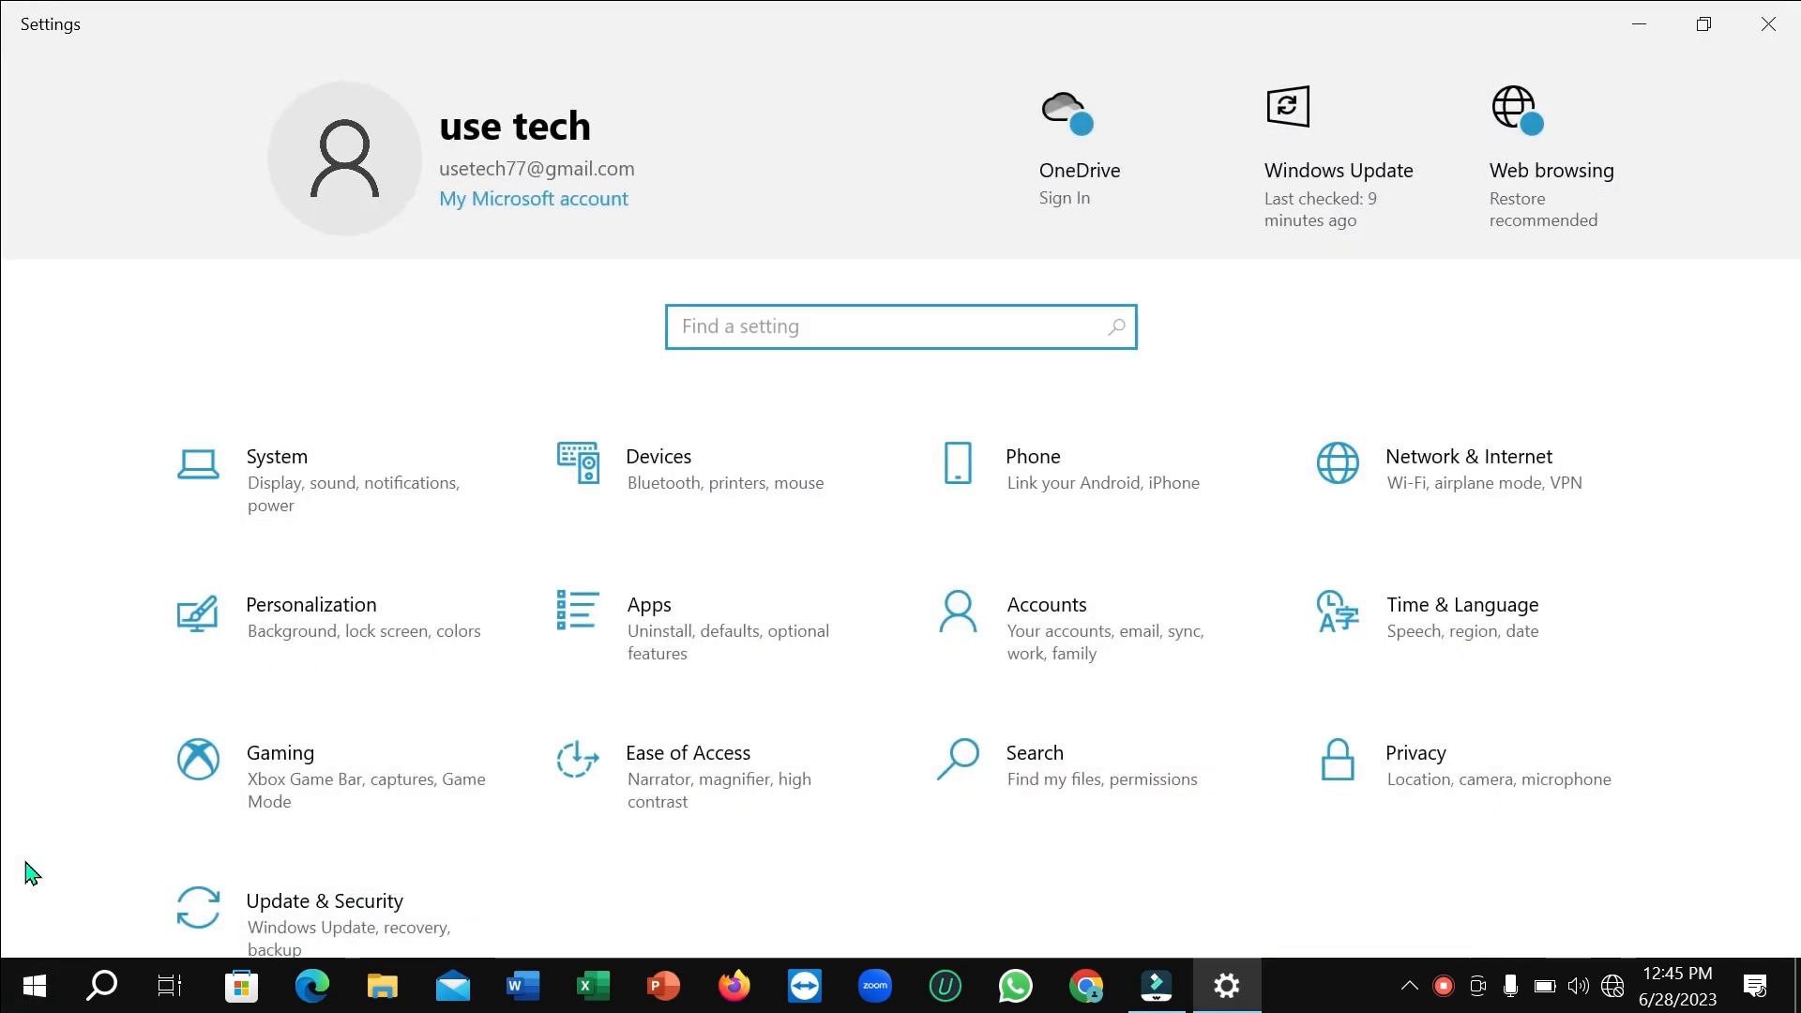
mouse_move(743, 631)
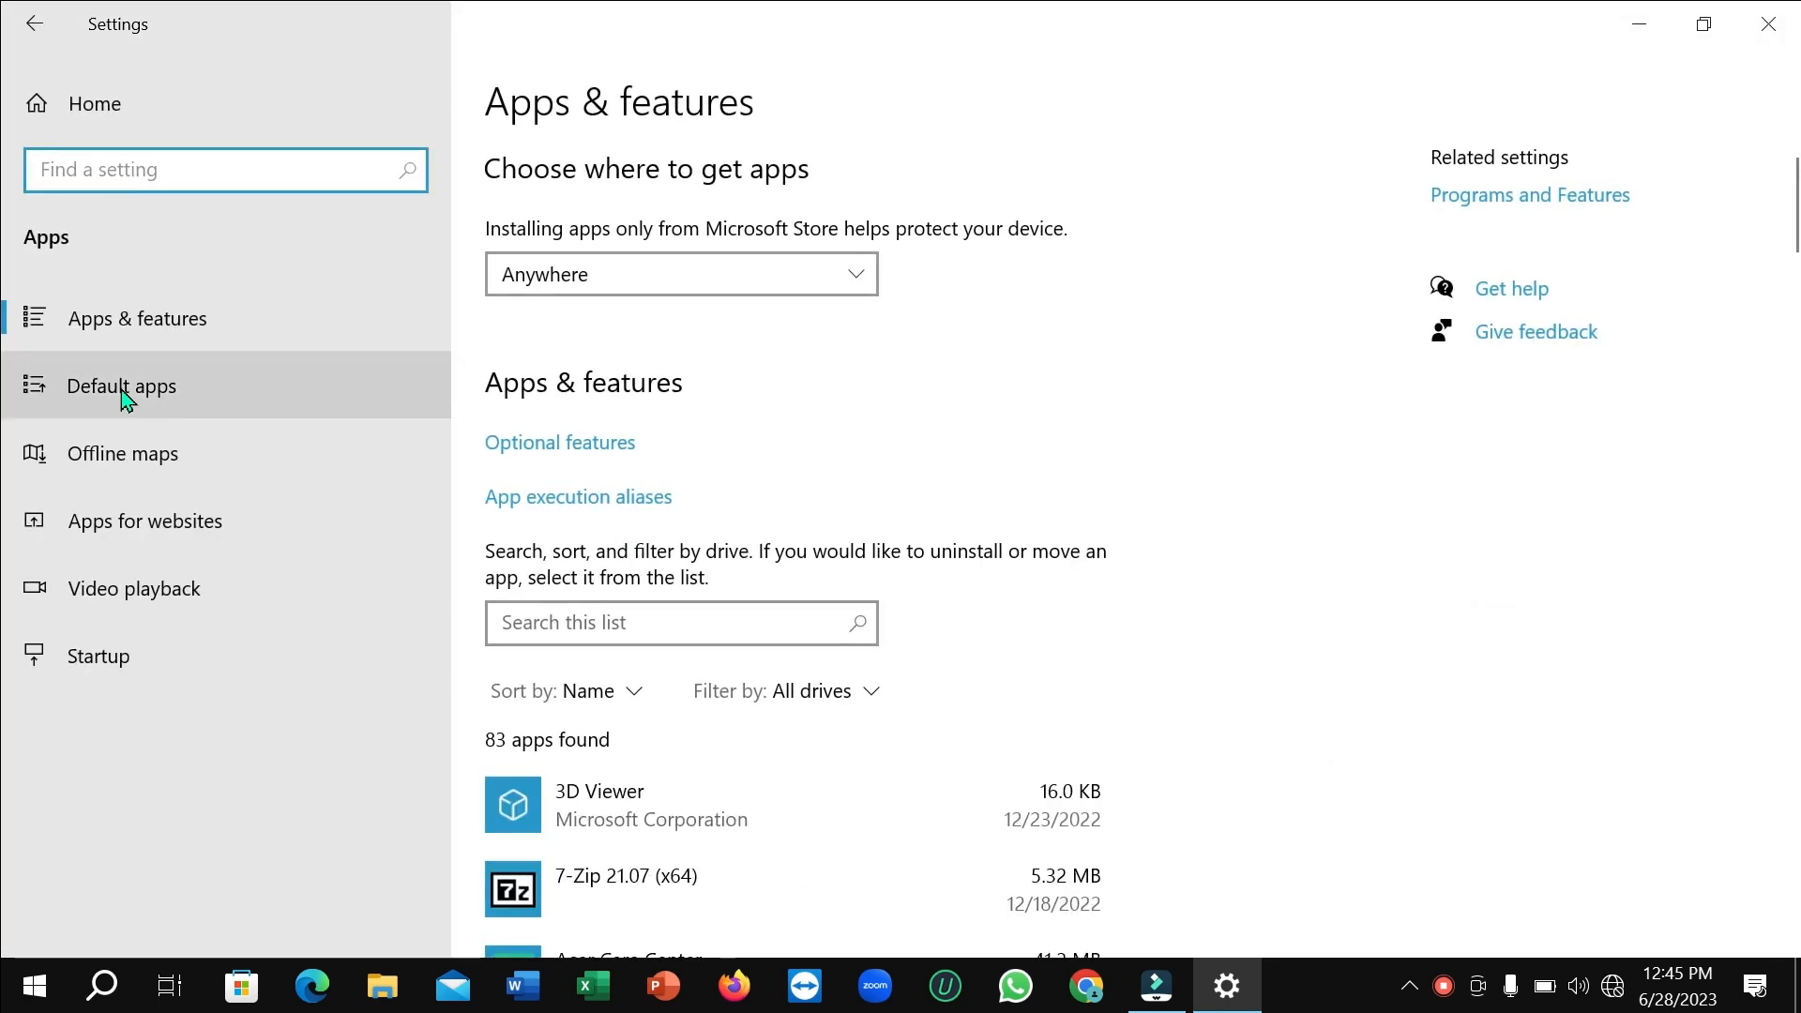
Go to the Default apps page and bring the Music player entry into view.
click(120, 387)
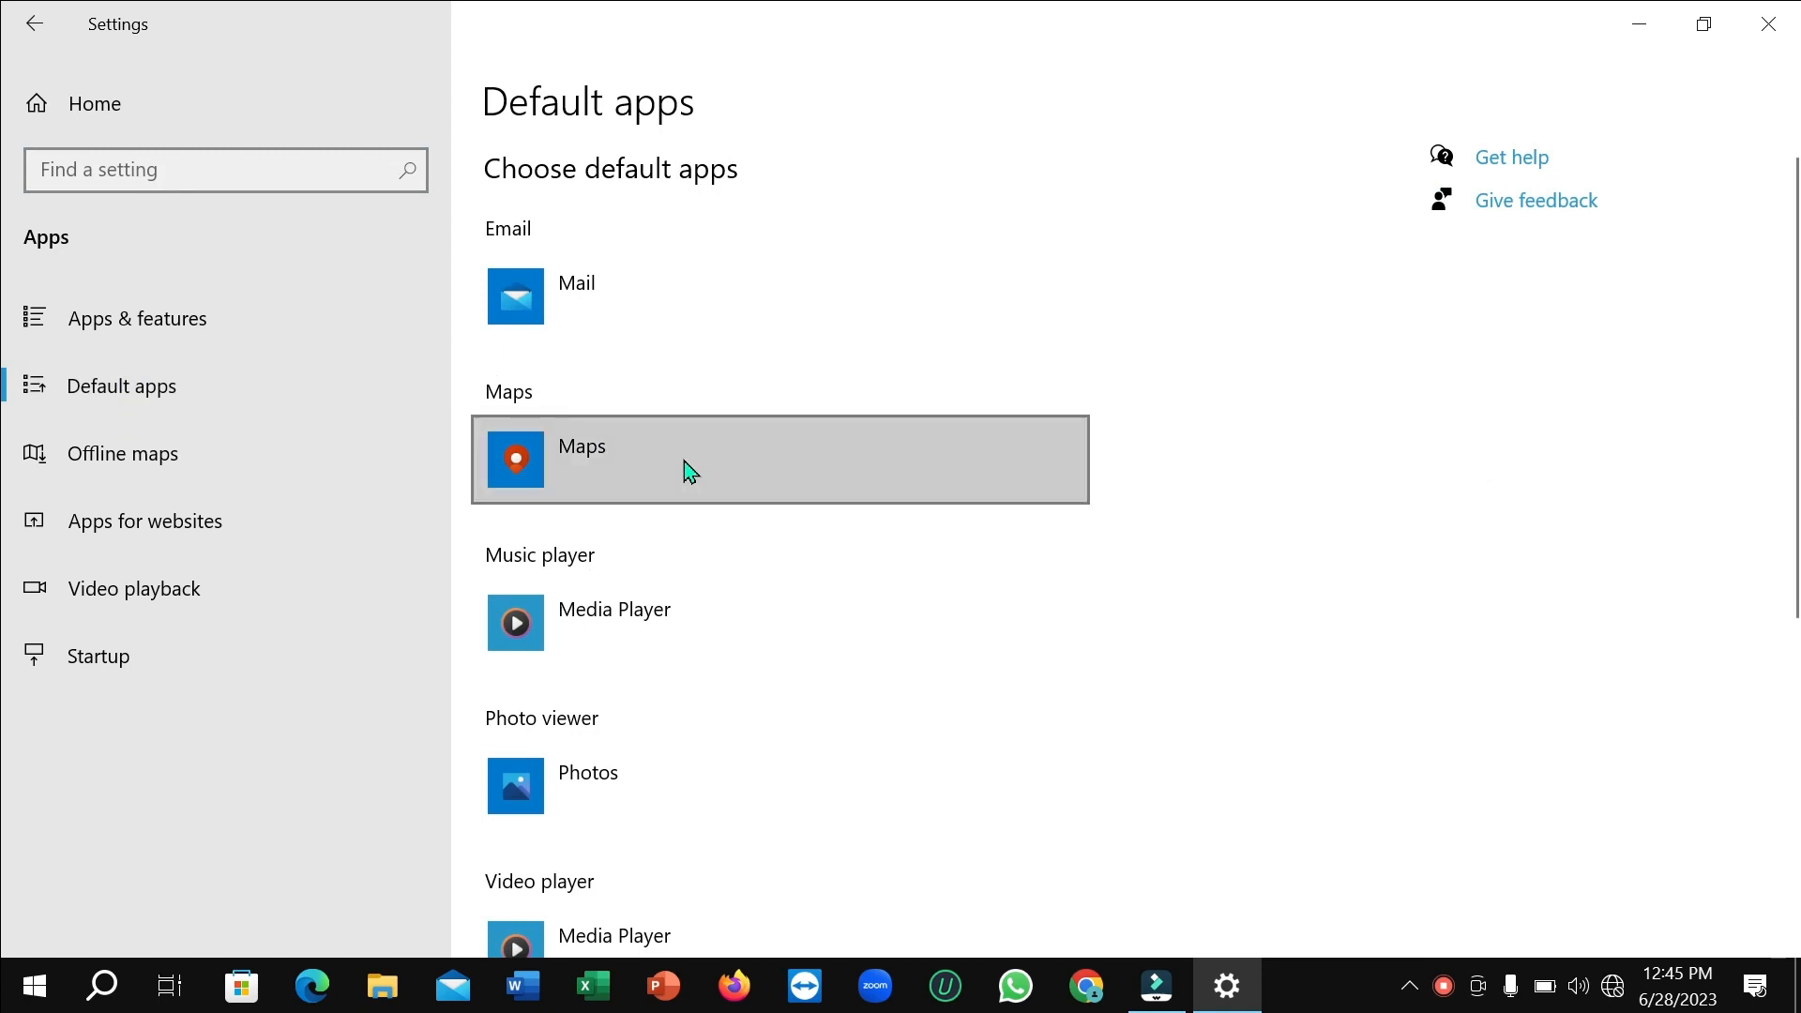
scroll(down, 3)
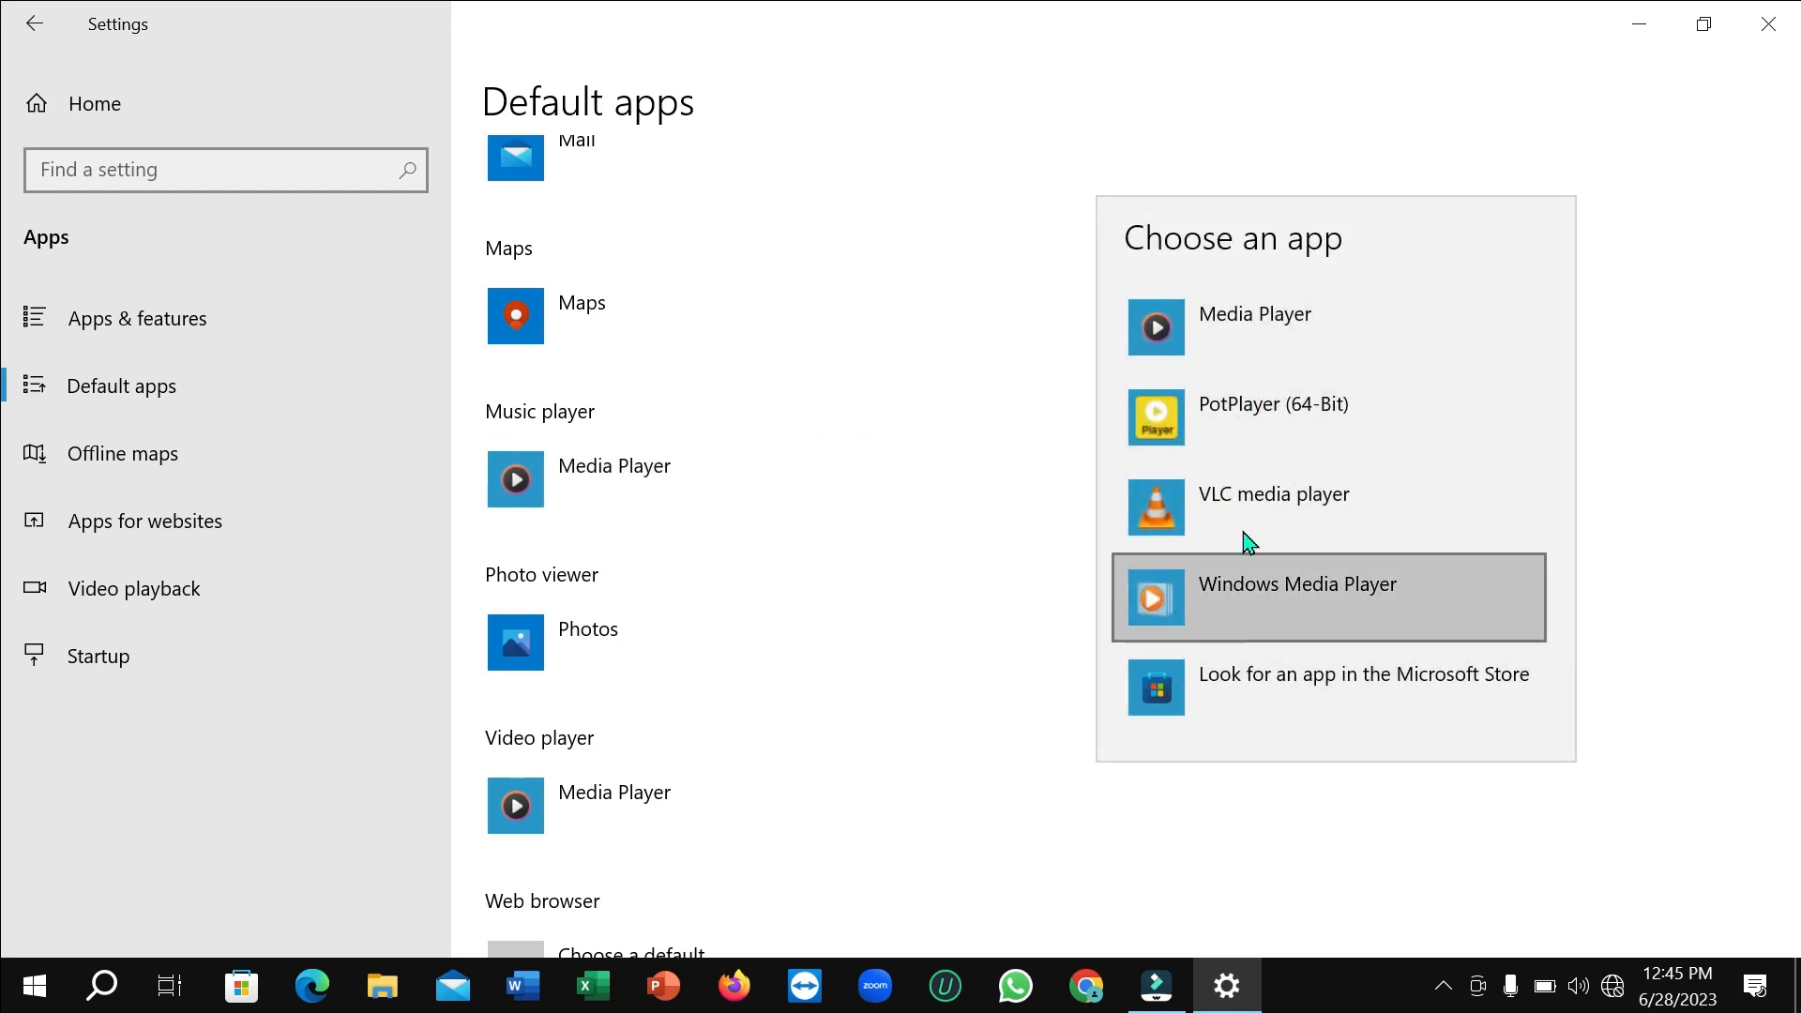
mouse_move(1283, 521)
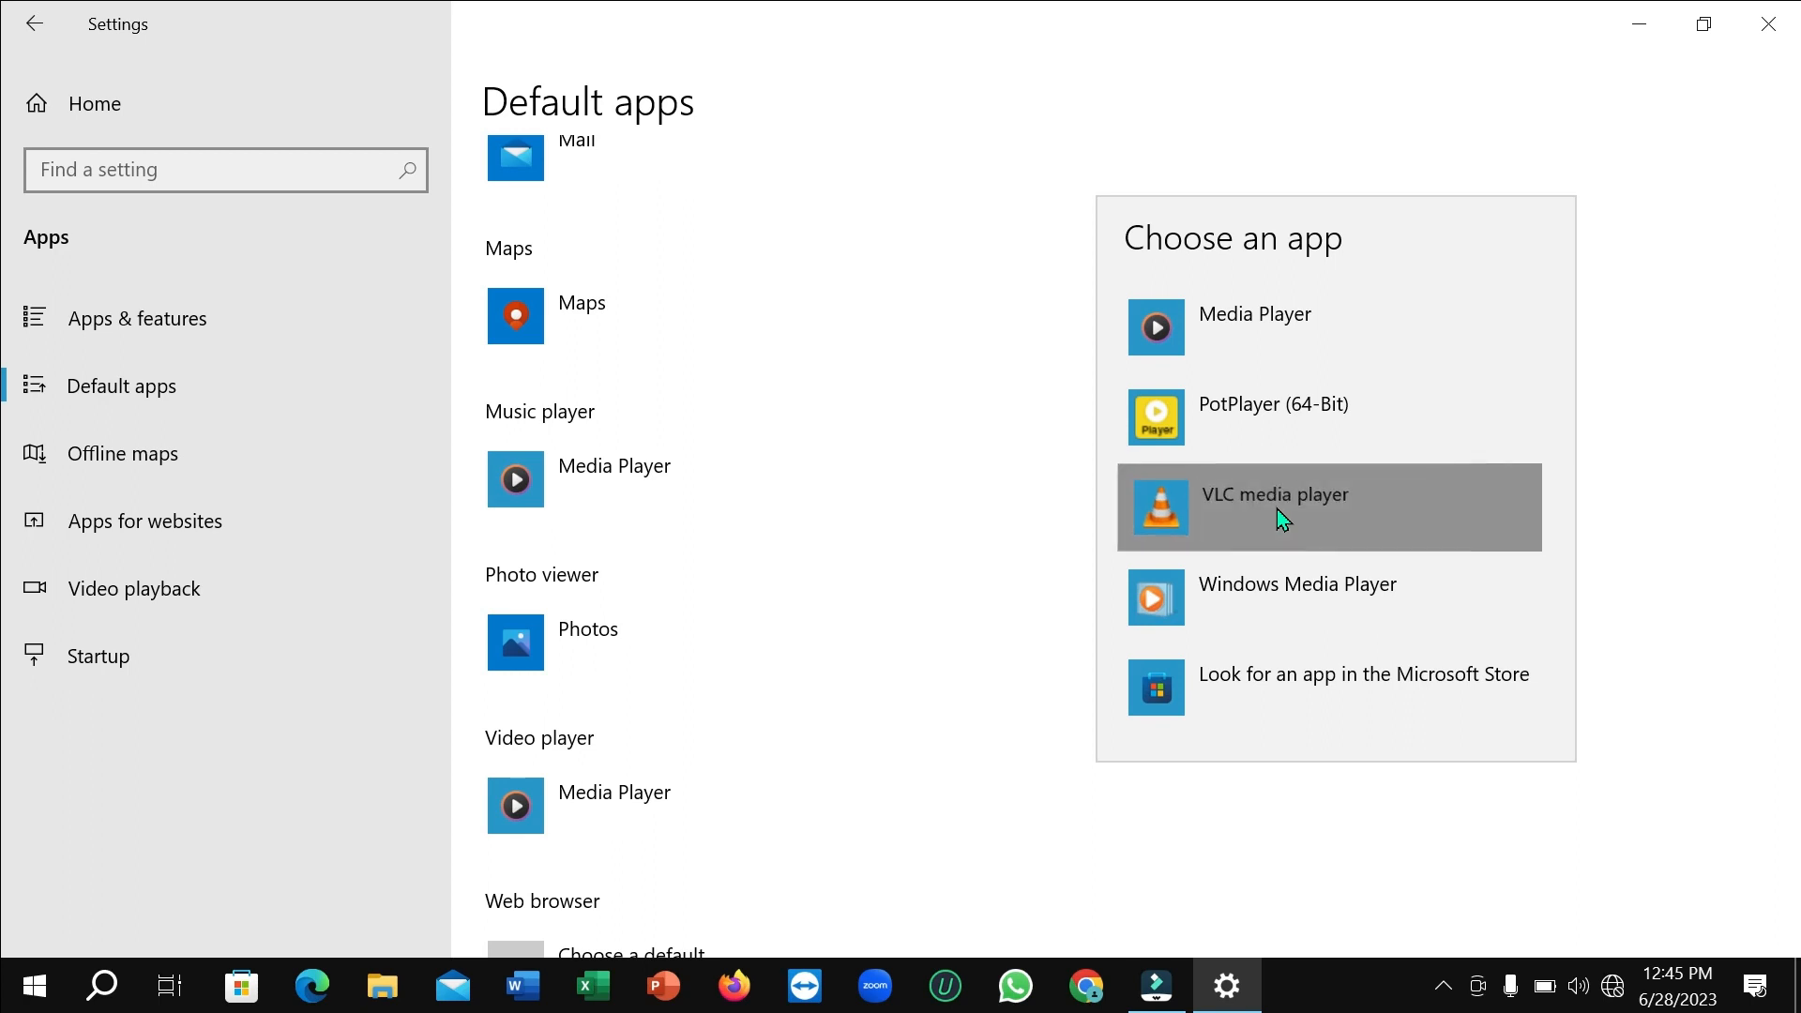
mouse_move(873, 613)
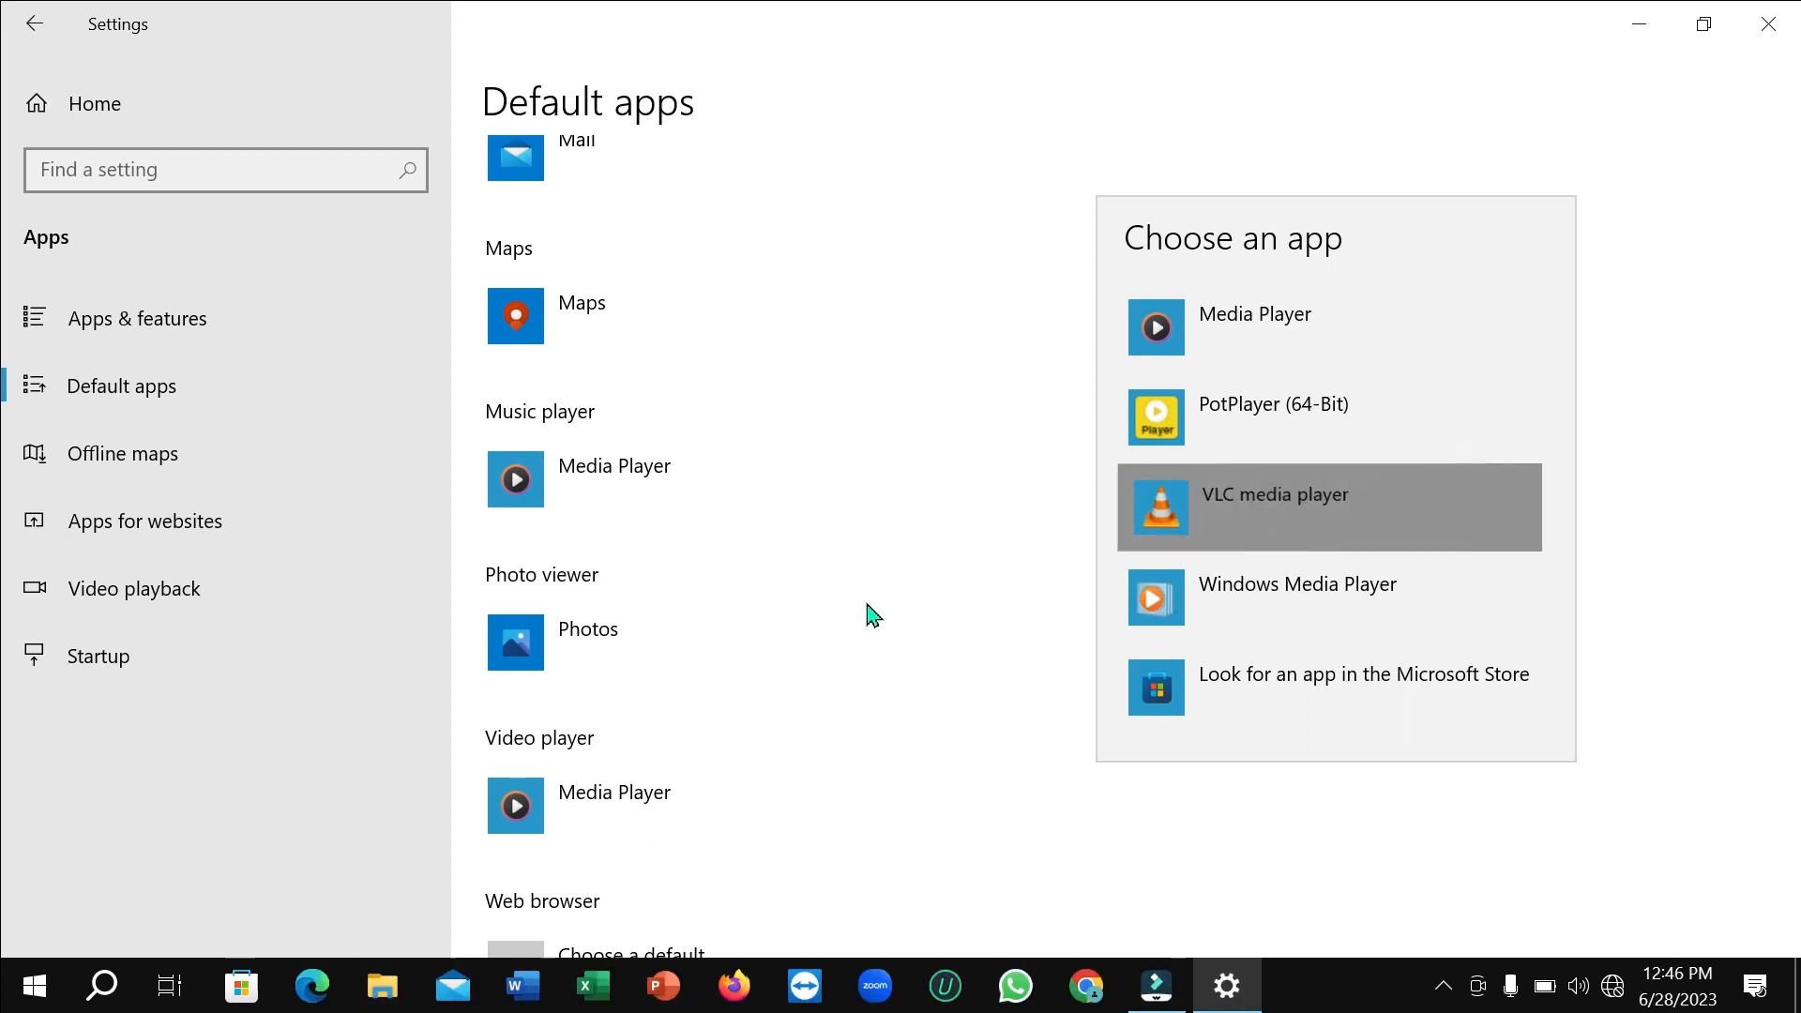
Choose VLC media player as the default Music player.
click(1276, 495)
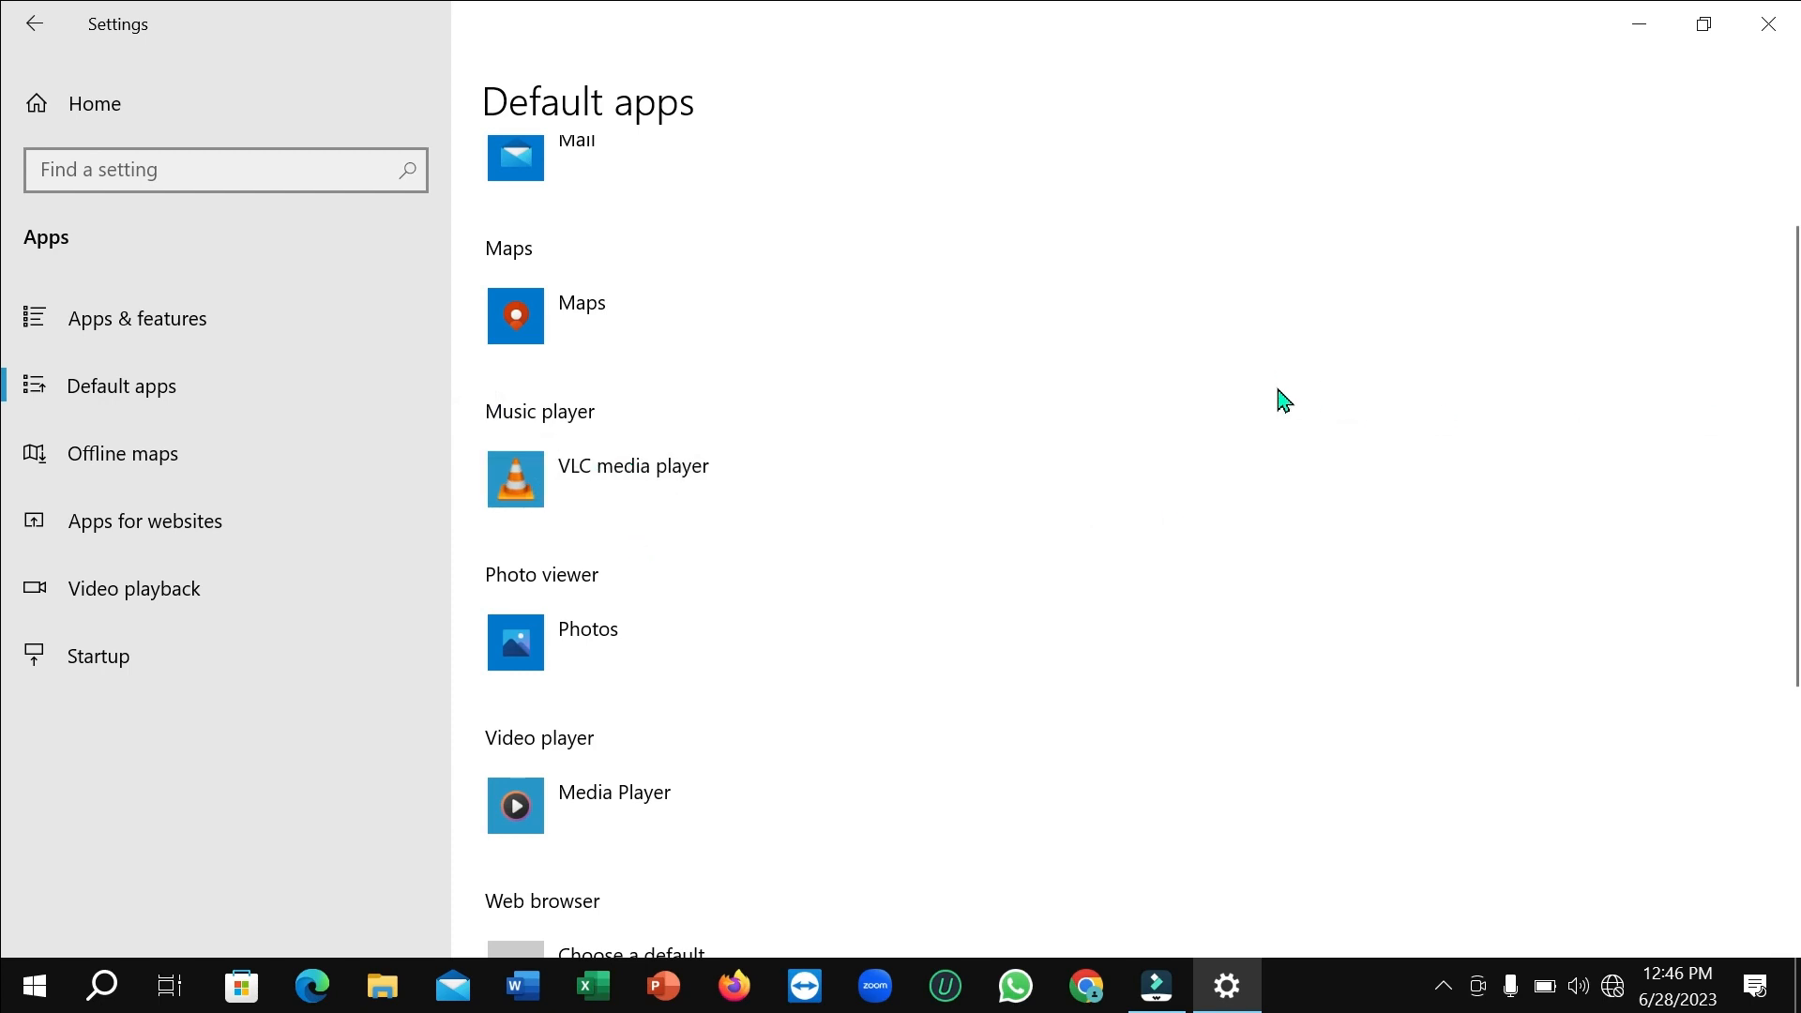
mouse_move(1250, 383)
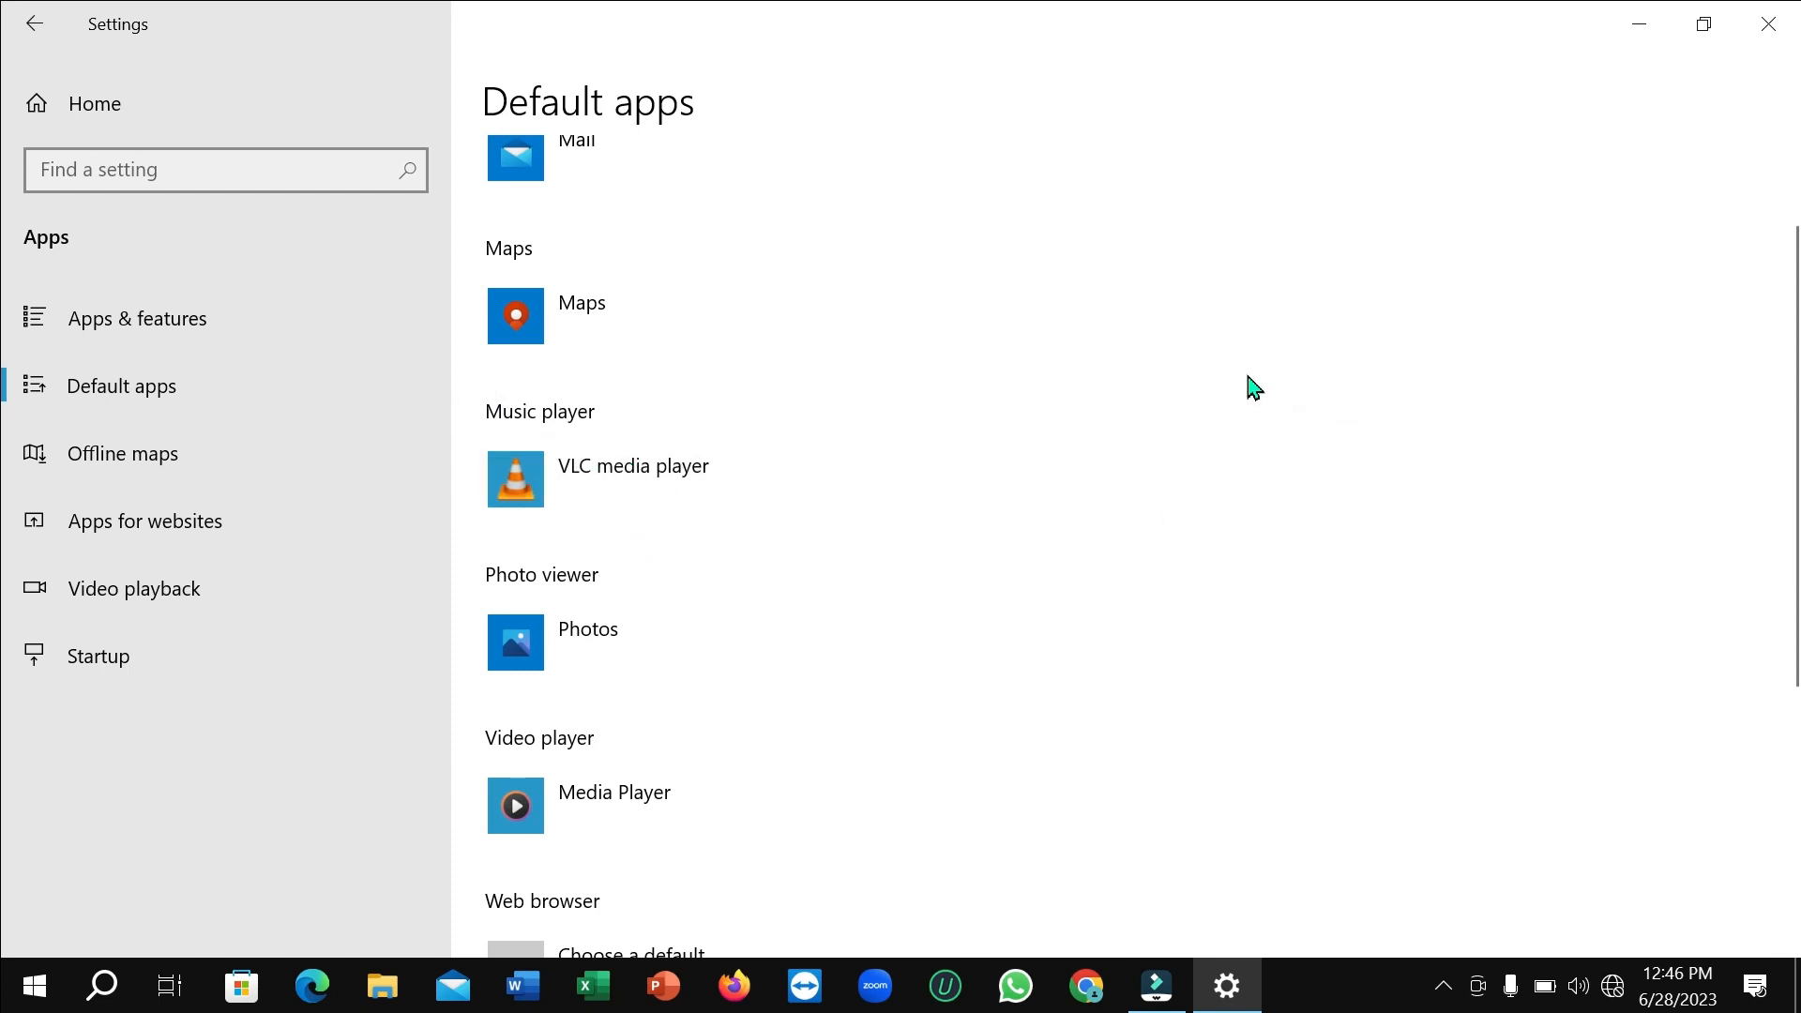
mouse_move(1236, 358)
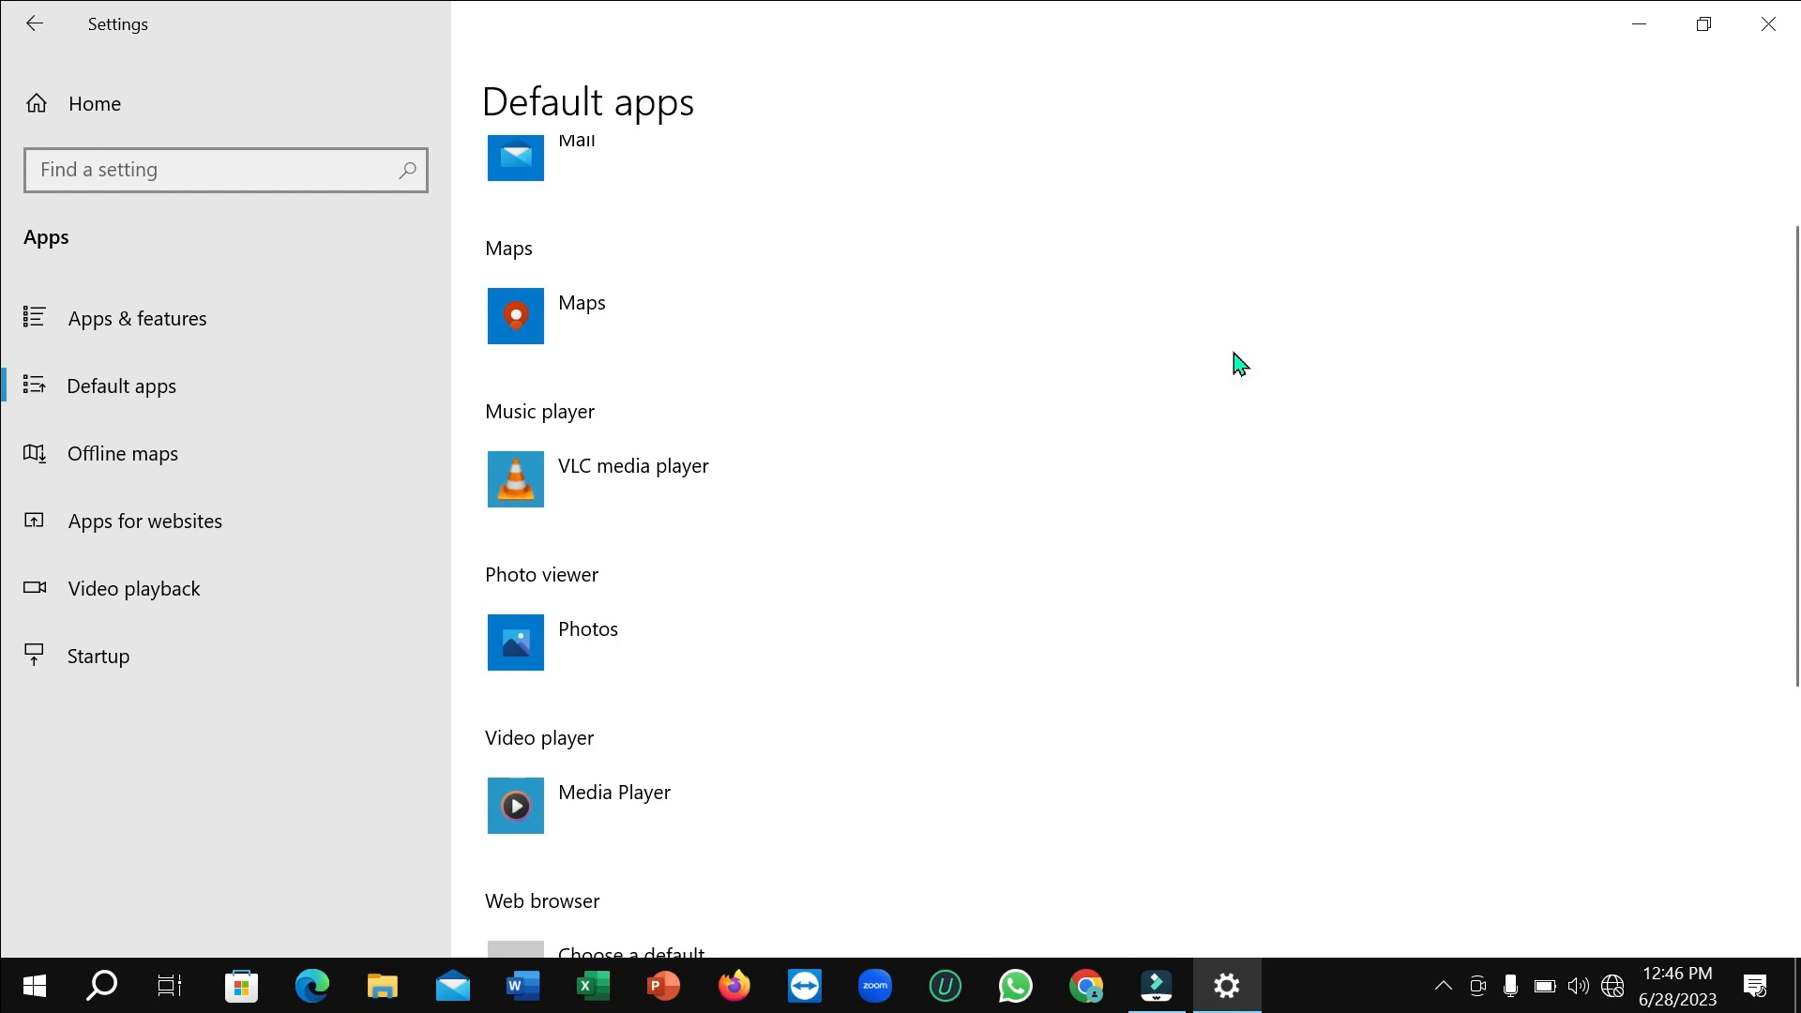